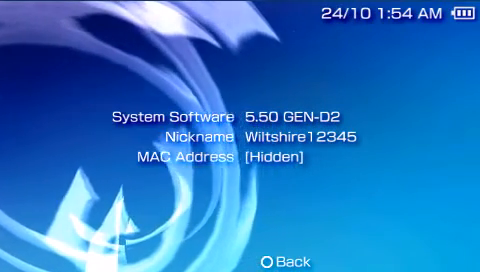
Close the firmware 5.50 system information screen to reach the installed games list.
key(Circle)
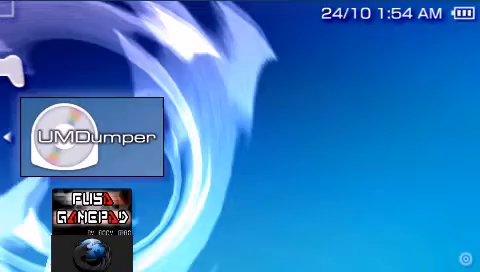
Scroll down the Memory Stick game list toward the NetFront browser homebrew.
scroll(down, 3)
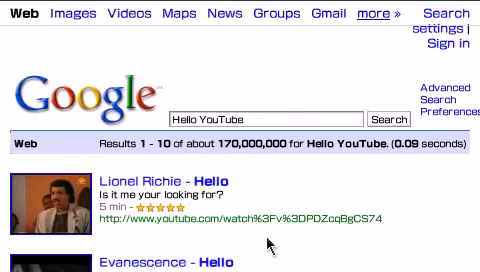
Scroll down the Google web results for 'Hello YouTube'.
scroll(down, 3)
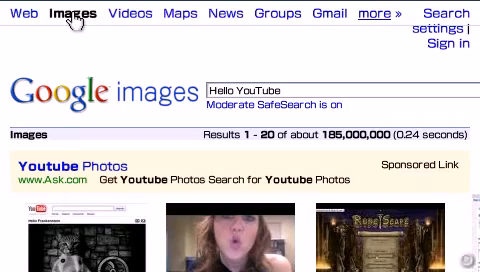
Scroll down the Google Images results to see more 'Hello youtube' thumbnails.
scroll(down, 3)
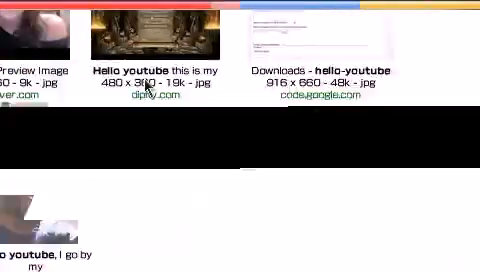